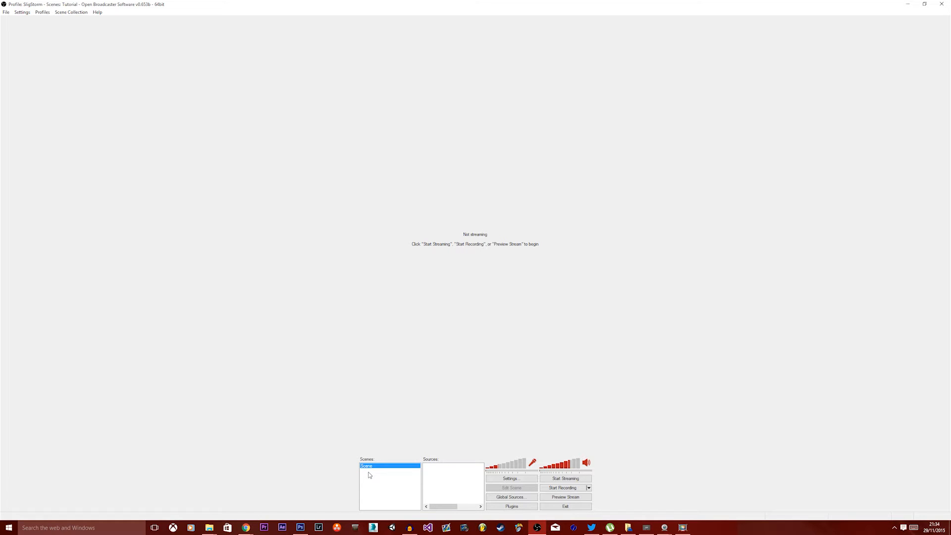
# Add two new scenes named Main and Lobby to the Scenes list
pyautogui.rightClick(368, 475)
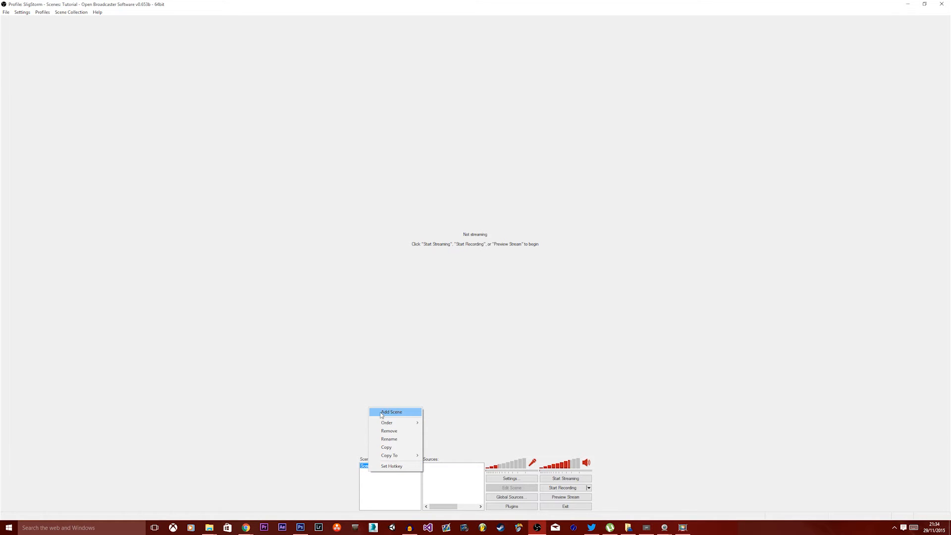
pyautogui.click(391, 412)
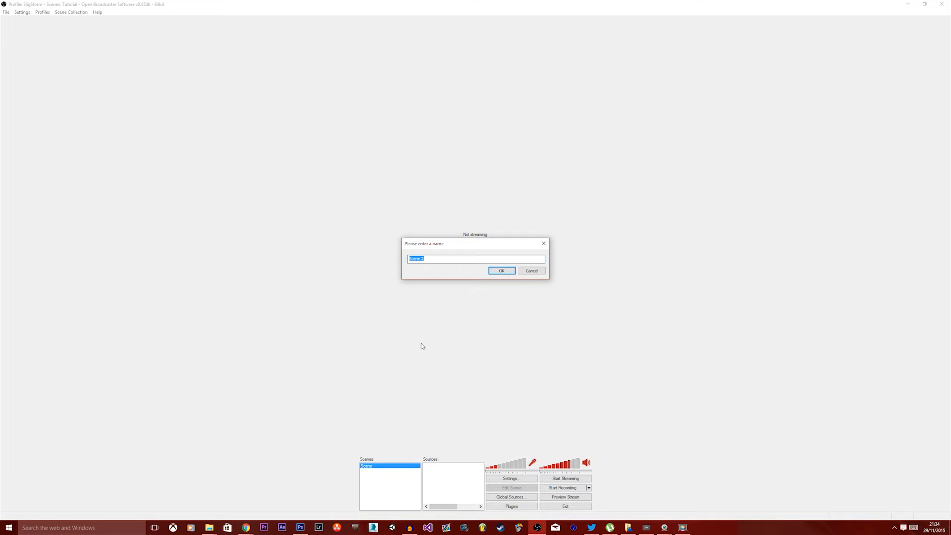
pyautogui.moveTo(418, 348)
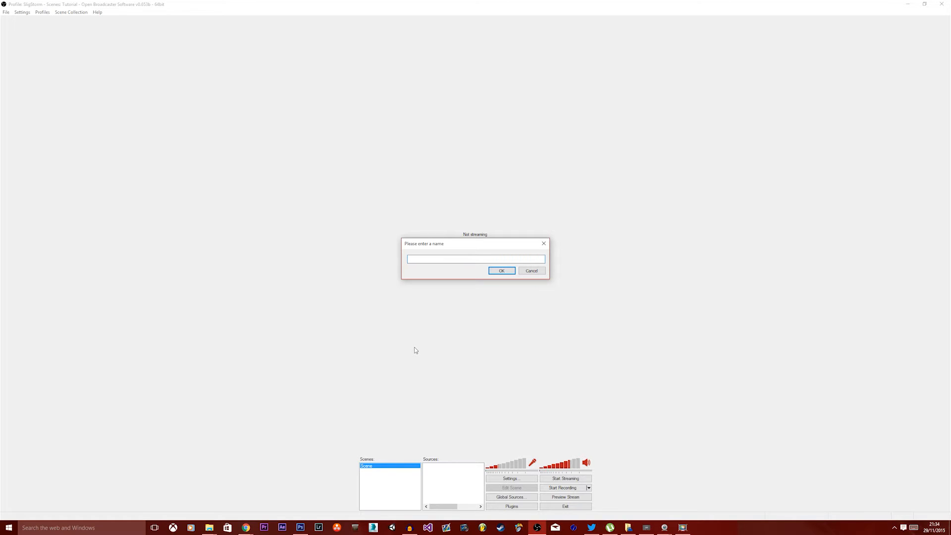
pyautogui.write('M')
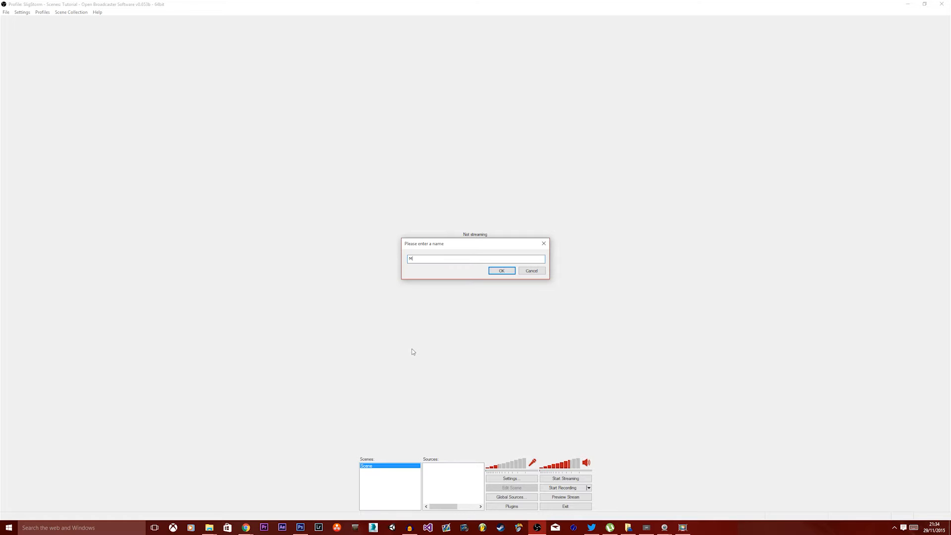
pyautogui.write('ain')
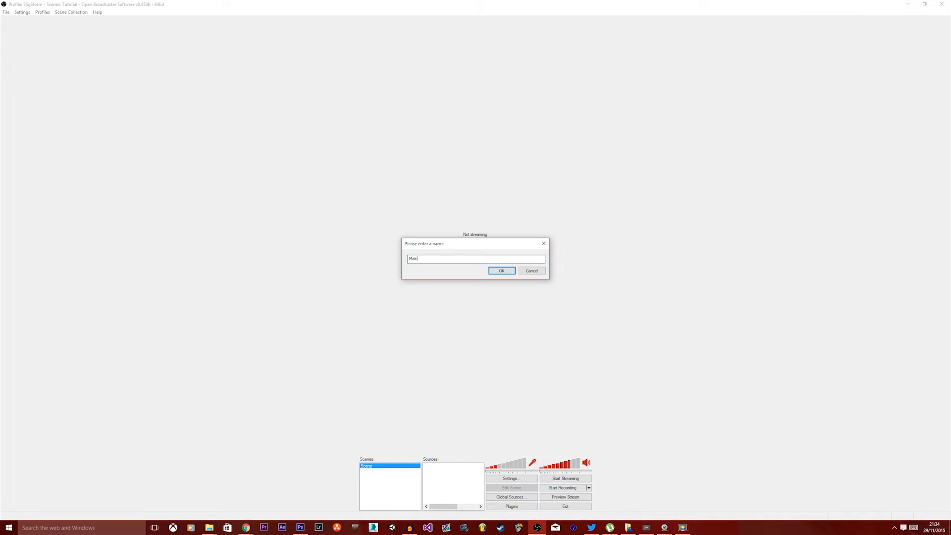
pyautogui.click(501, 270)
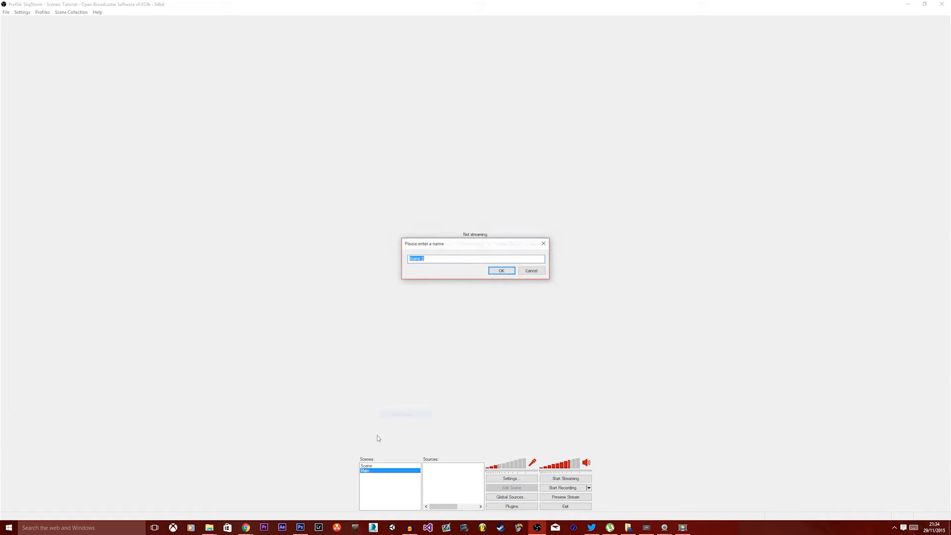
pyautogui.click(500, 271)
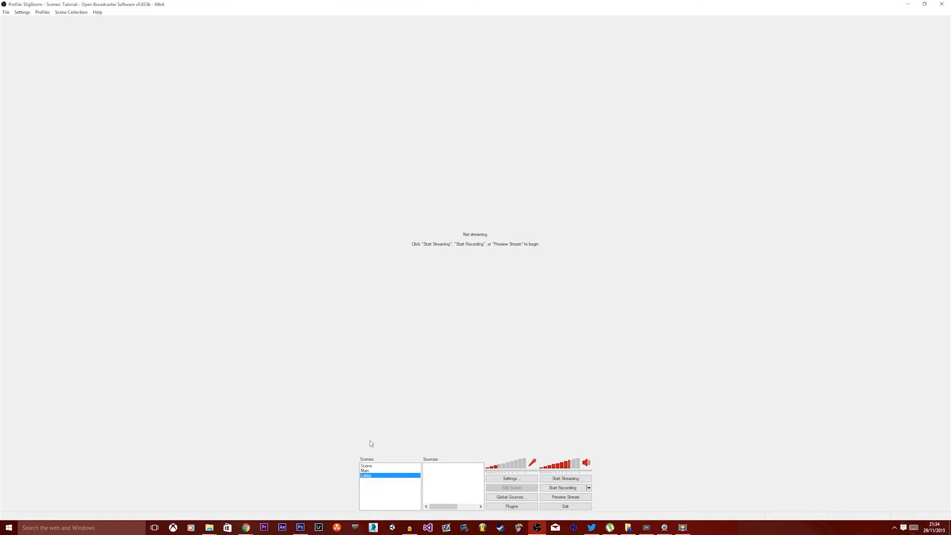
# Add a third new scene, BRB, to the Scenes list
pyautogui.rightClick(389, 470)
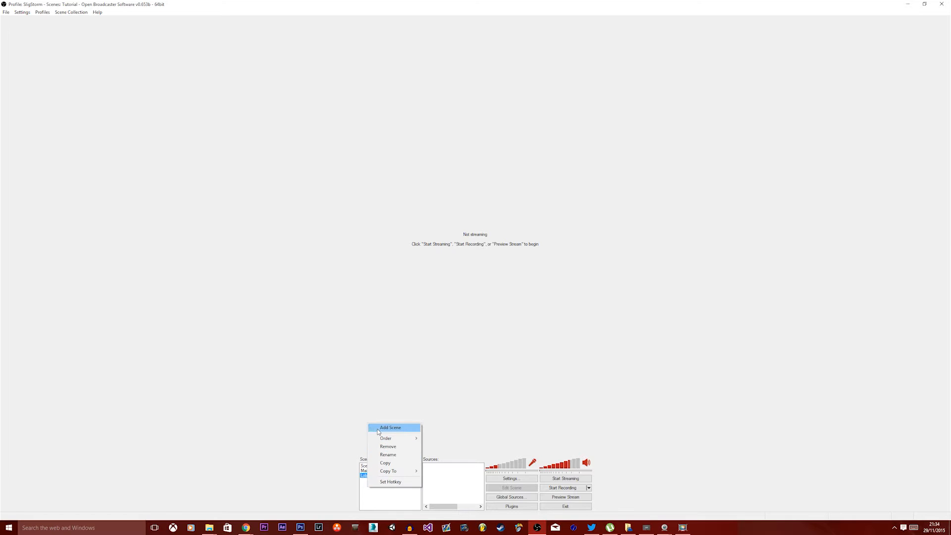
pyautogui.click(391, 428)
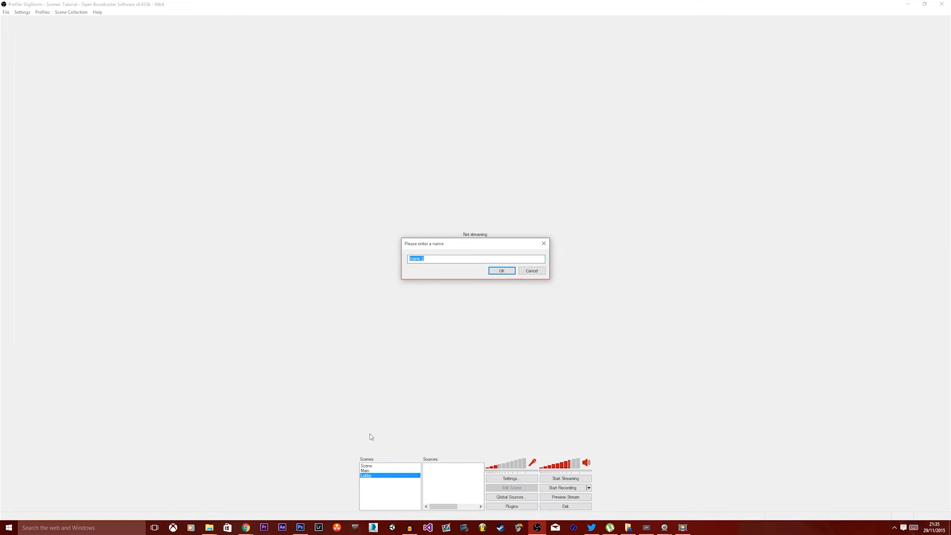
pyautogui.write('Be')
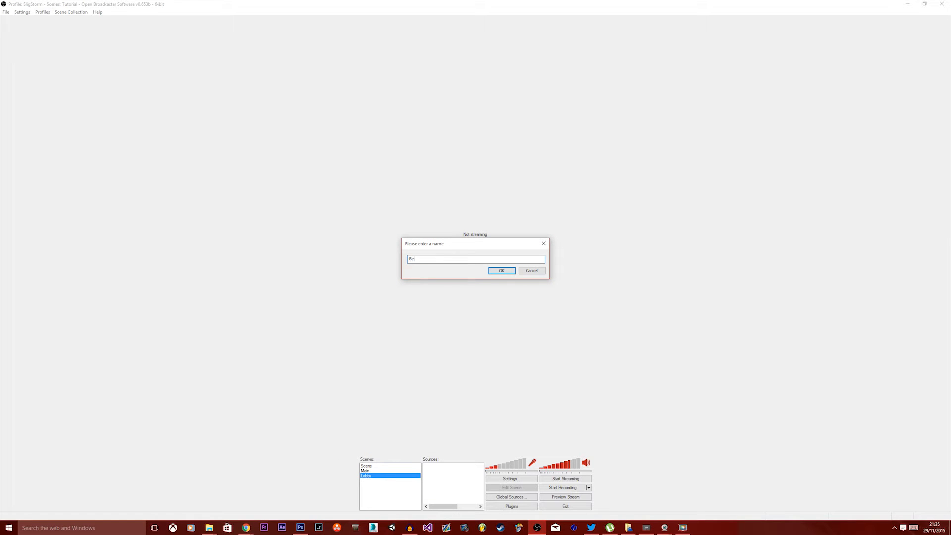
pyautogui.click(501, 270)
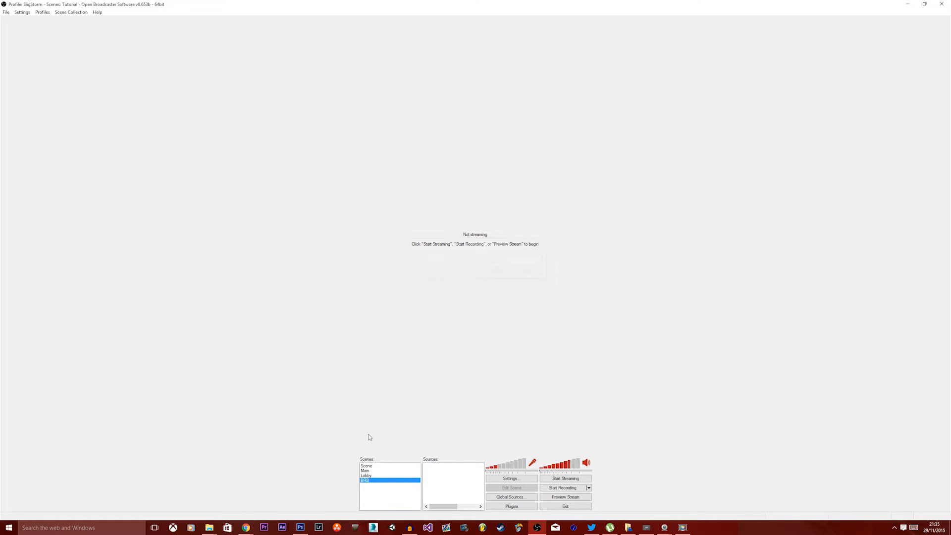
# Remove the default Scene from the Scenes list and confirm the deletion
pyautogui.rightClick(367, 466)
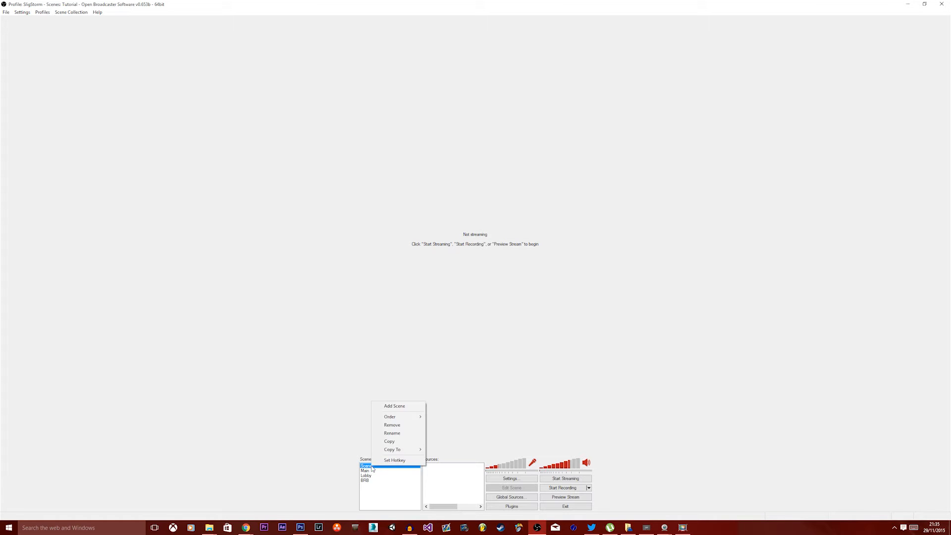
pyautogui.moveTo(392, 425)
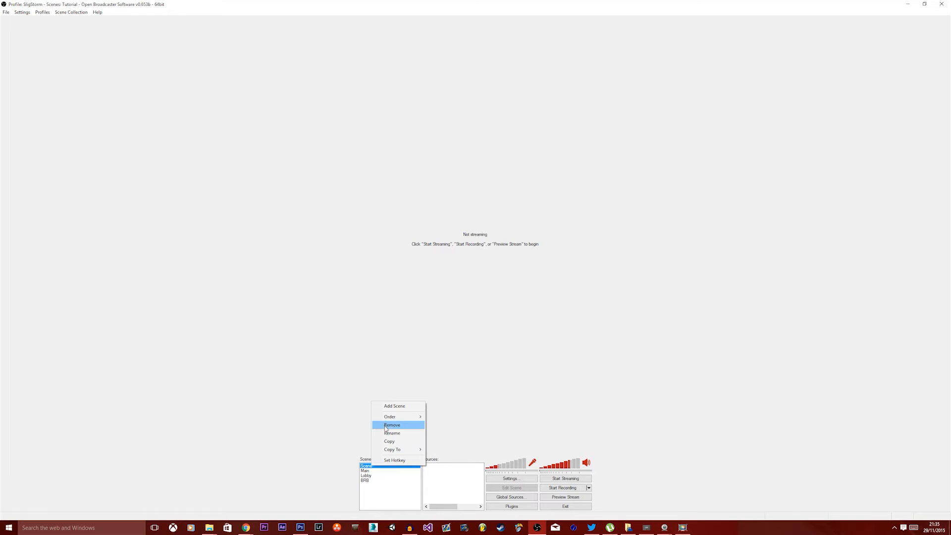
pyautogui.click(392, 432)
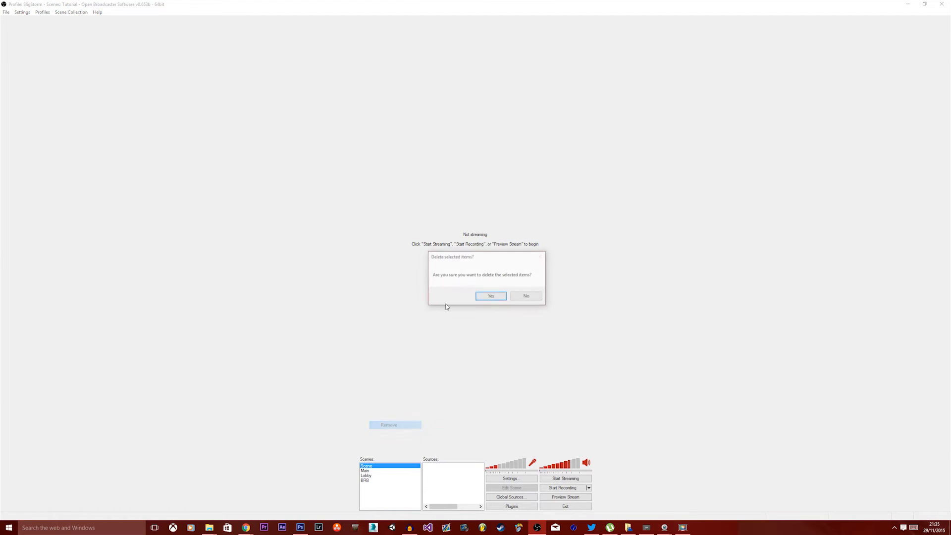
pyautogui.click(489, 295)
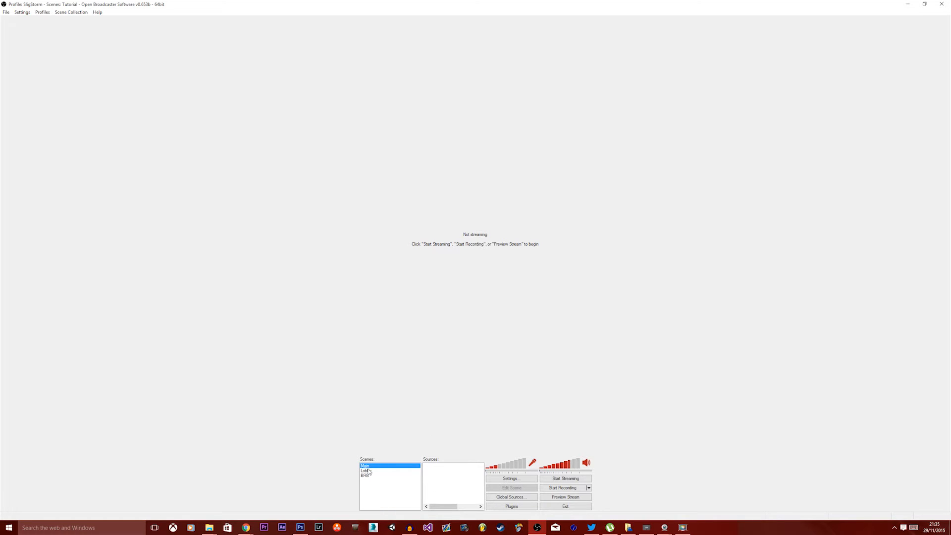
pyautogui.moveTo(438, 462)
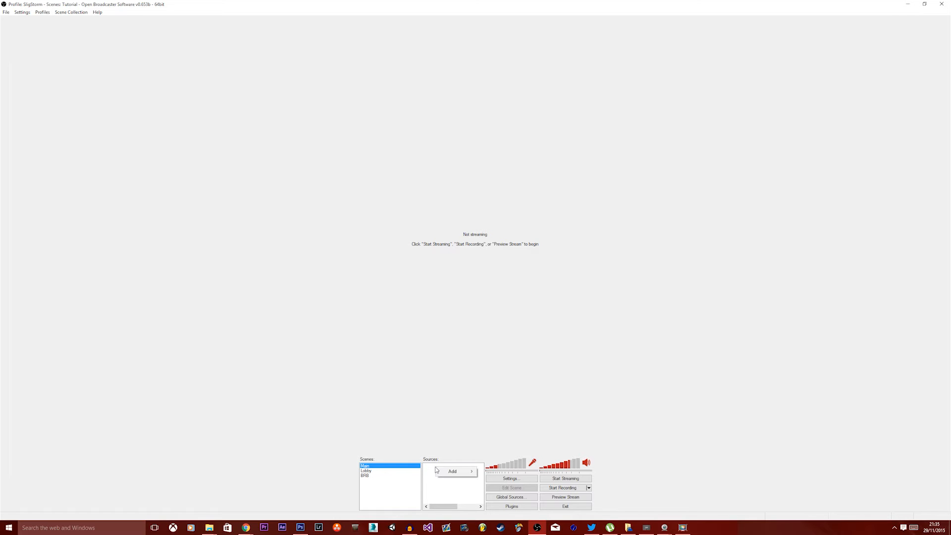
pyautogui.moveTo(434, 481)
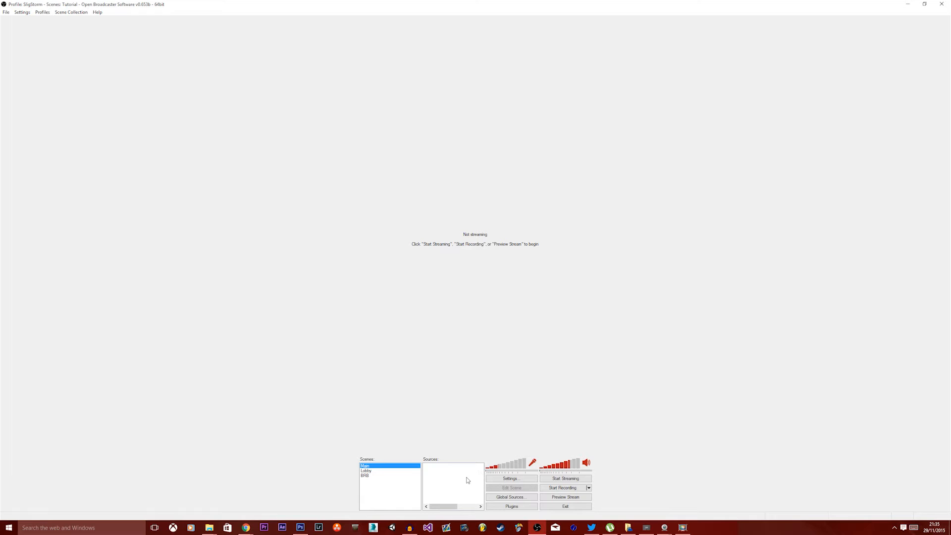
pyautogui.moveTo(448, 470)
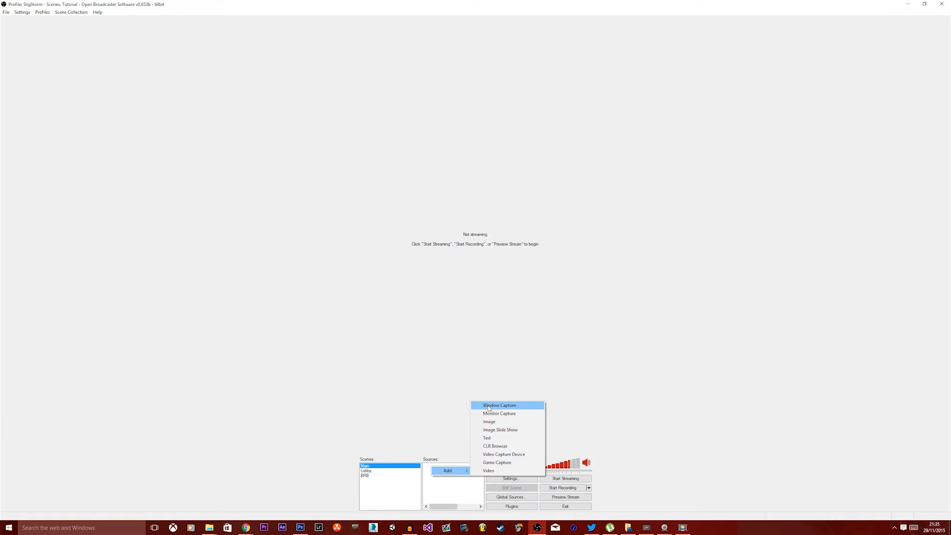
pyautogui.moveTo(488, 422)
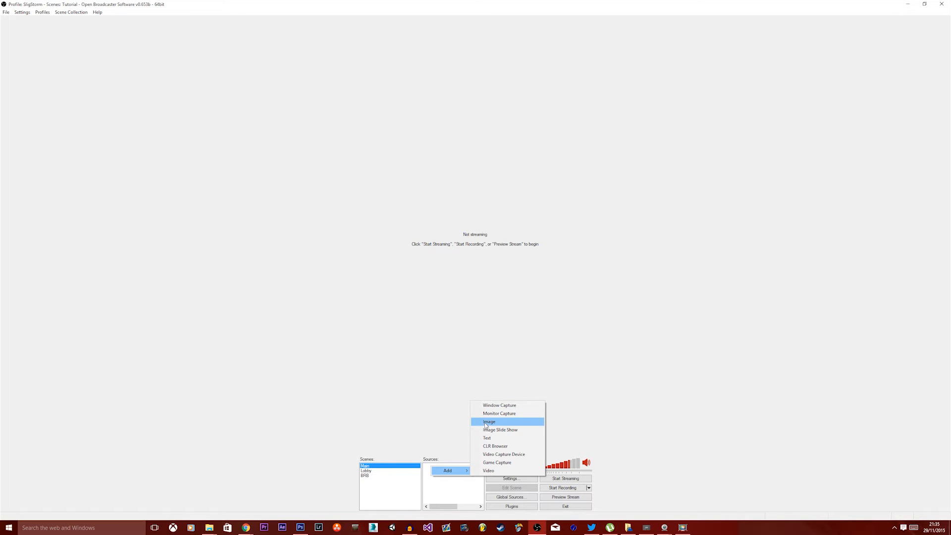
pyautogui.moveTo(499, 430)
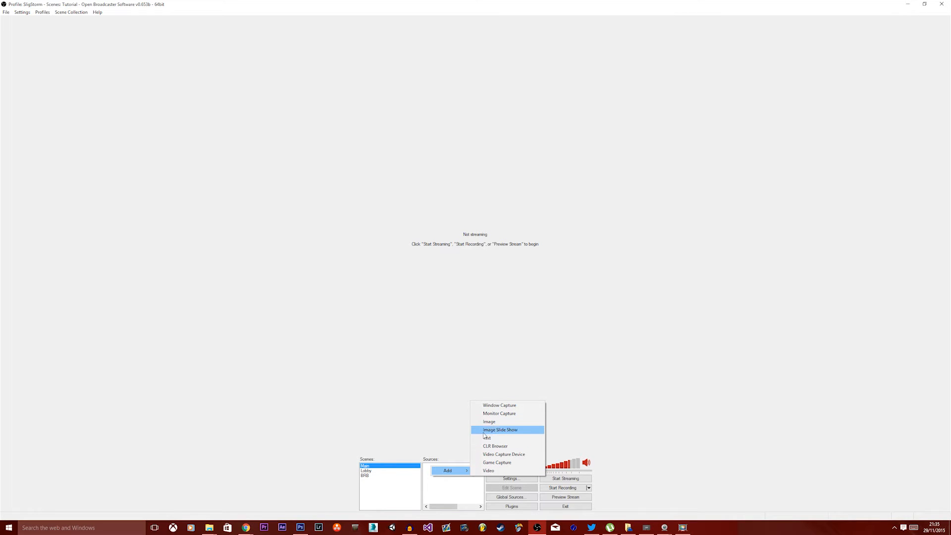
pyautogui.moveTo(495, 445)
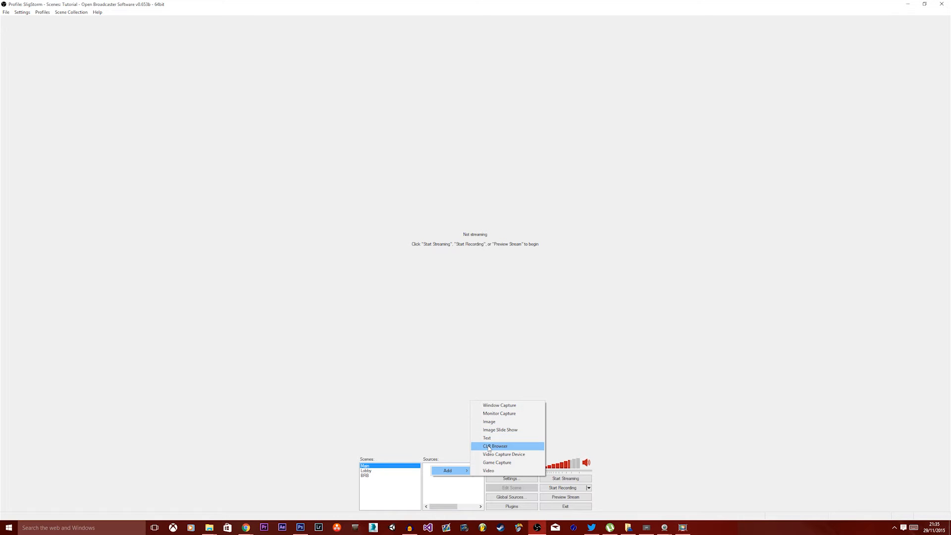
pyautogui.moveTo(486, 437)
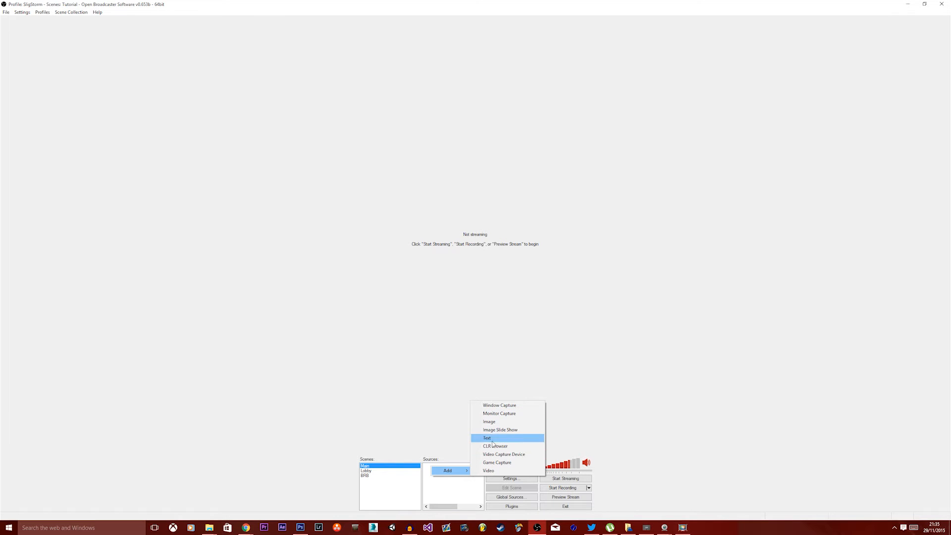
pyautogui.moveTo(500, 429)
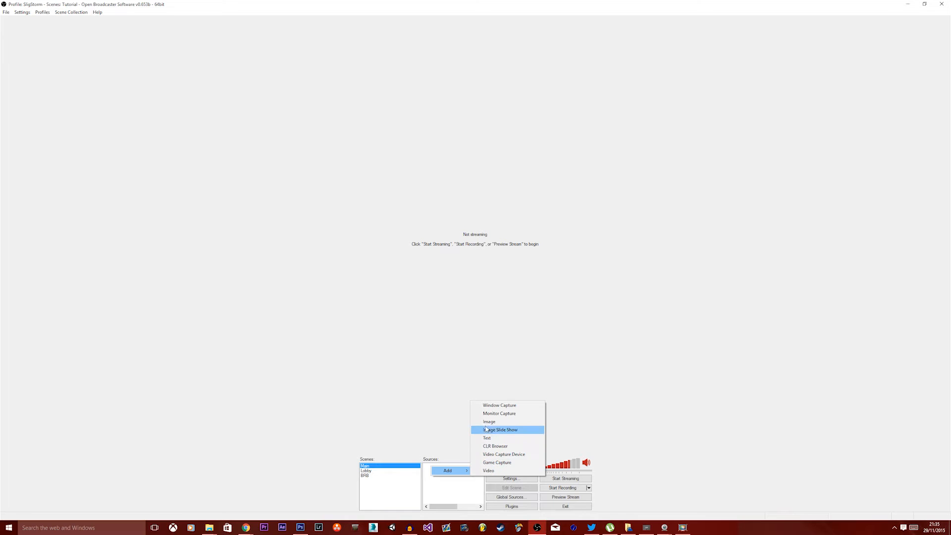
pyautogui.moveTo(488, 470)
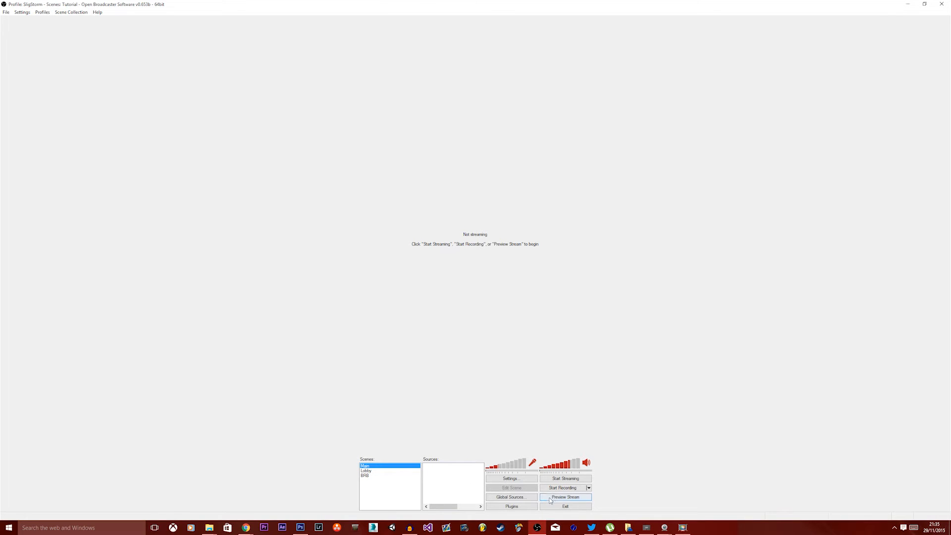
# Begin adding a Video Capture Device source to the Main scene
pyautogui.click(565, 497)
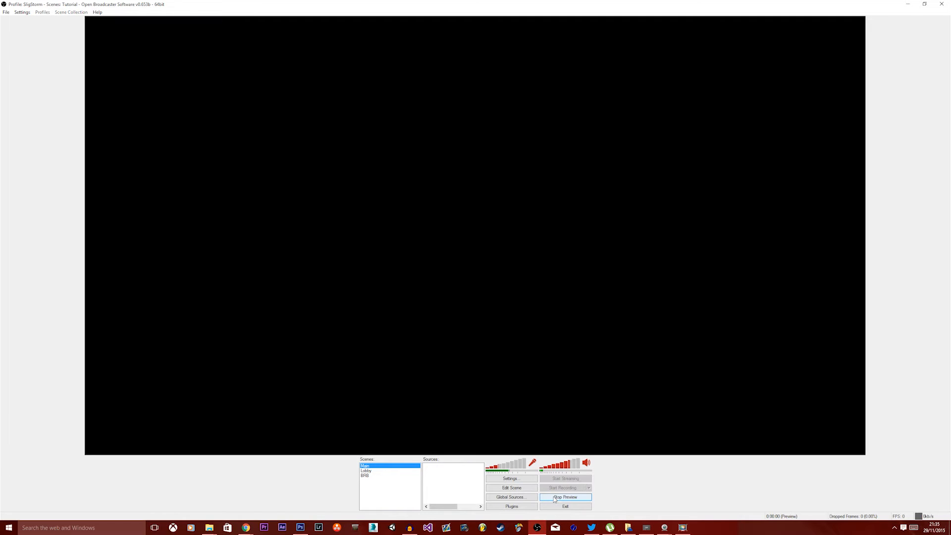
pyautogui.click(565, 496)
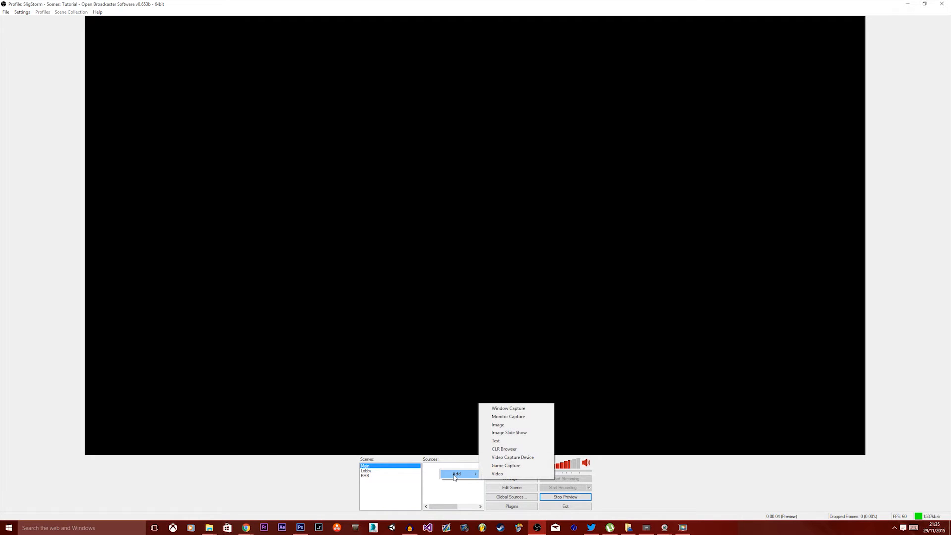
pyautogui.moveTo(509, 408)
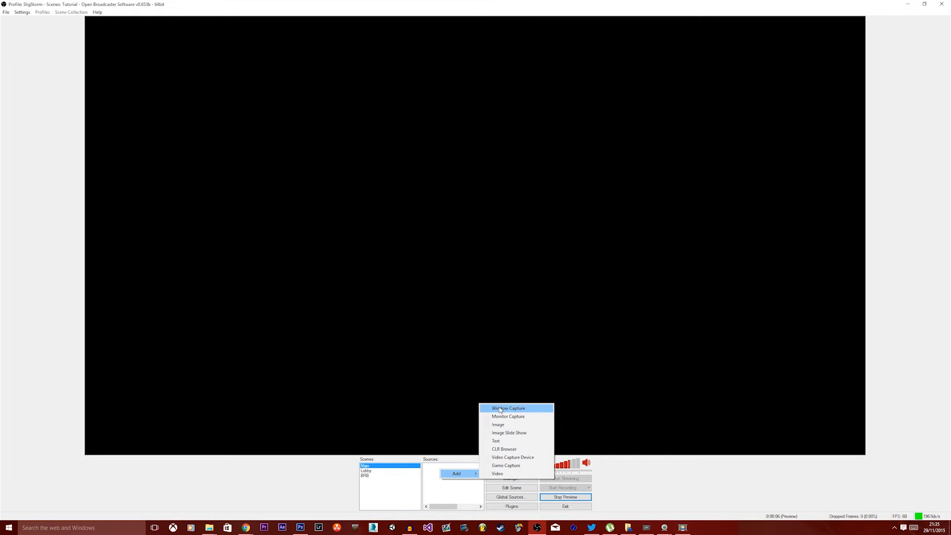
pyautogui.moveTo(497, 432)
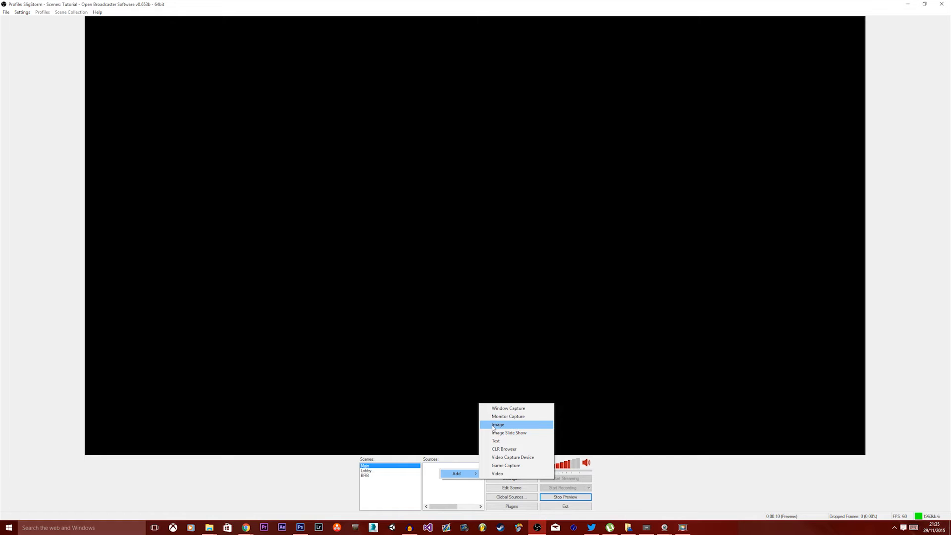
pyautogui.moveTo(512, 457)
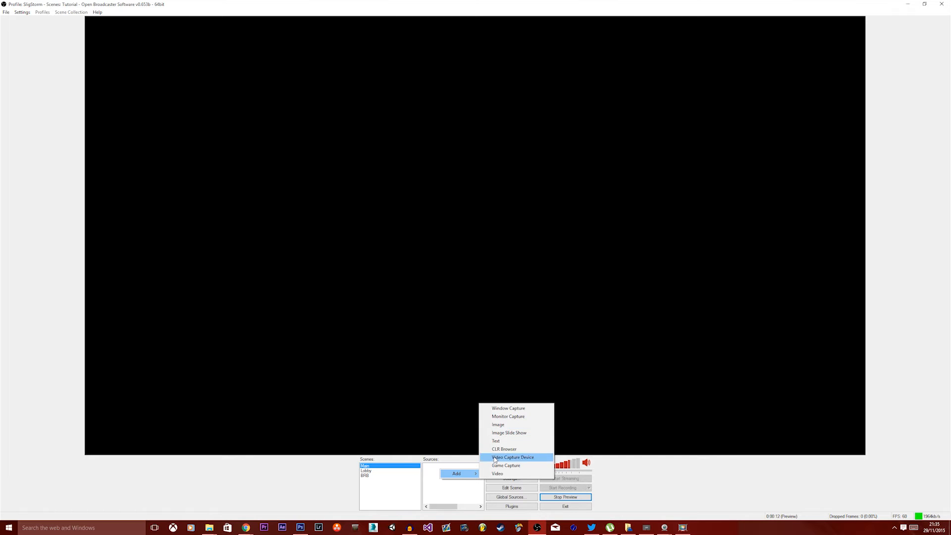
pyautogui.moveTo(497, 424)
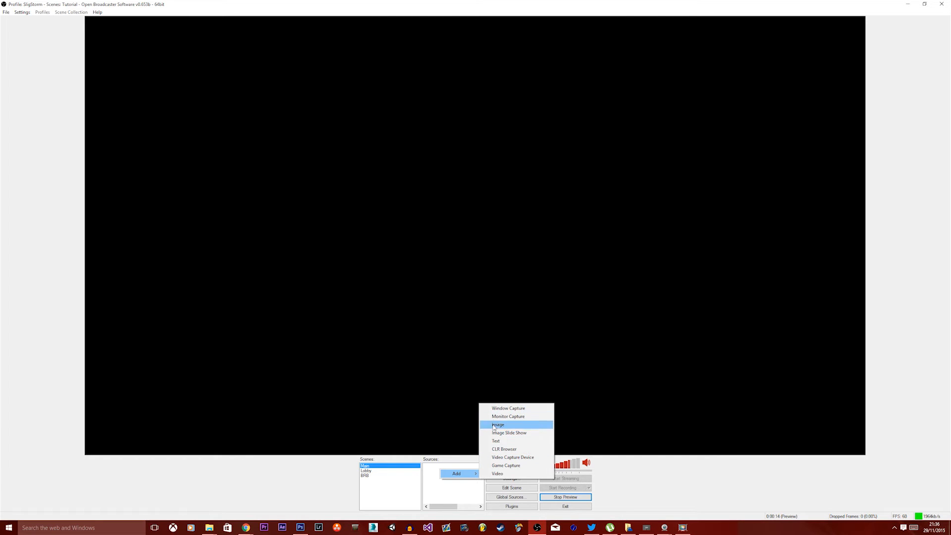
pyautogui.moveTo(505, 465)
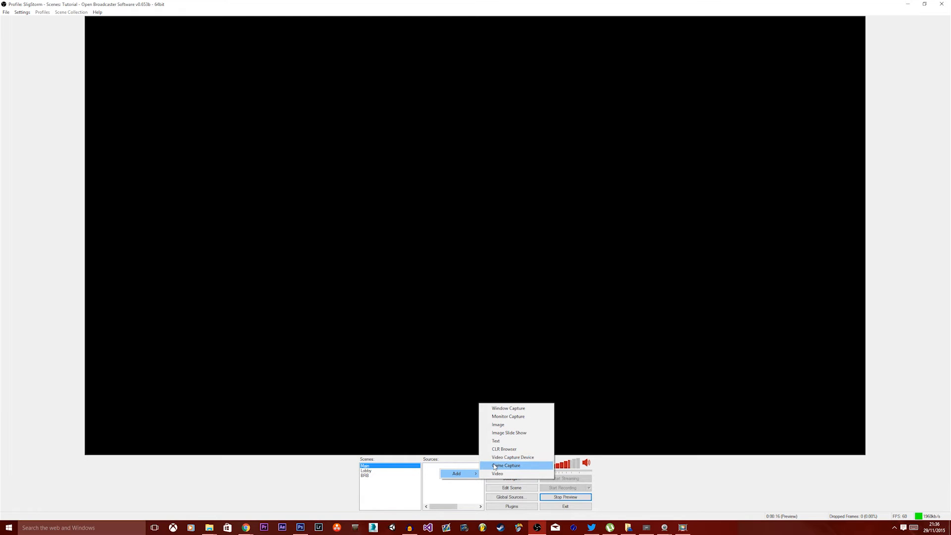
pyautogui.click(512, 457)
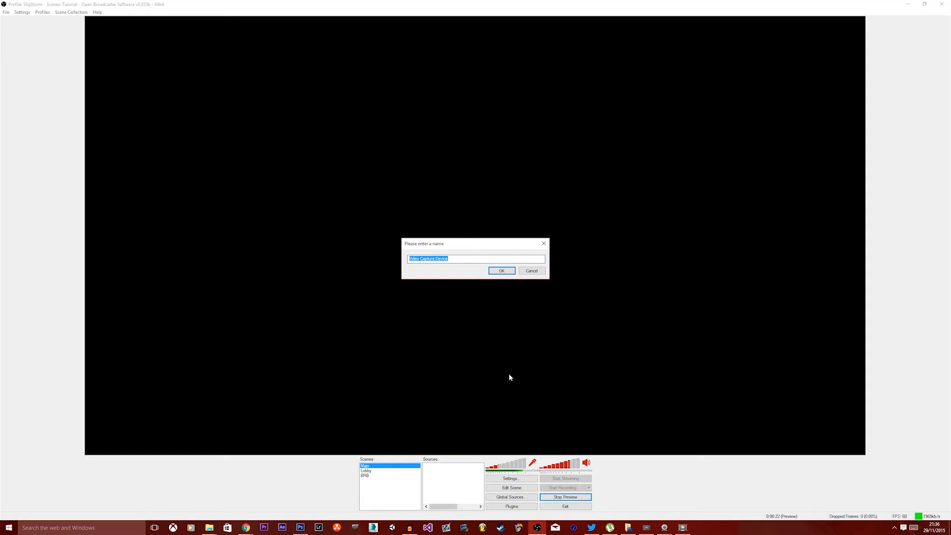
# Accept the default name and select Logitech HD Pro Webcam C920 as the device
pyautogui.click(501, 270)
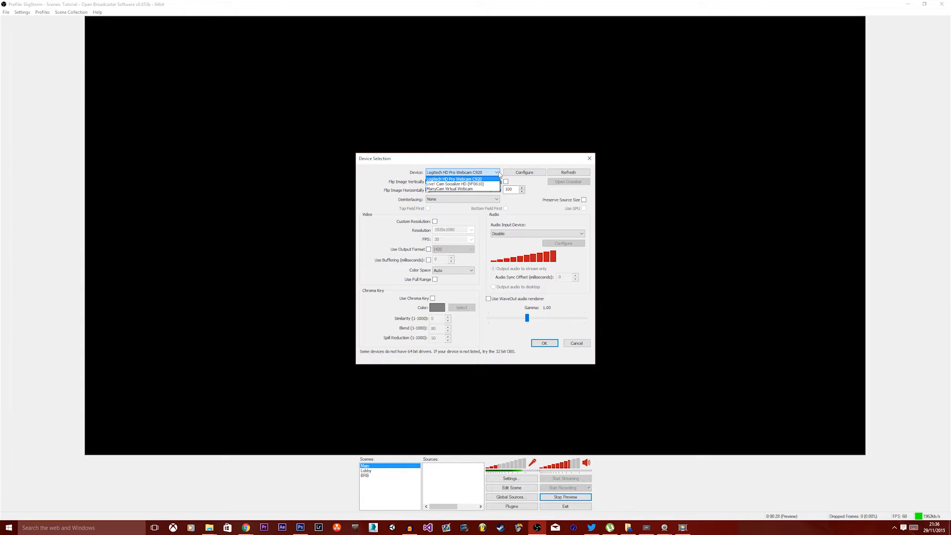
pyautogui.click(462, 172)
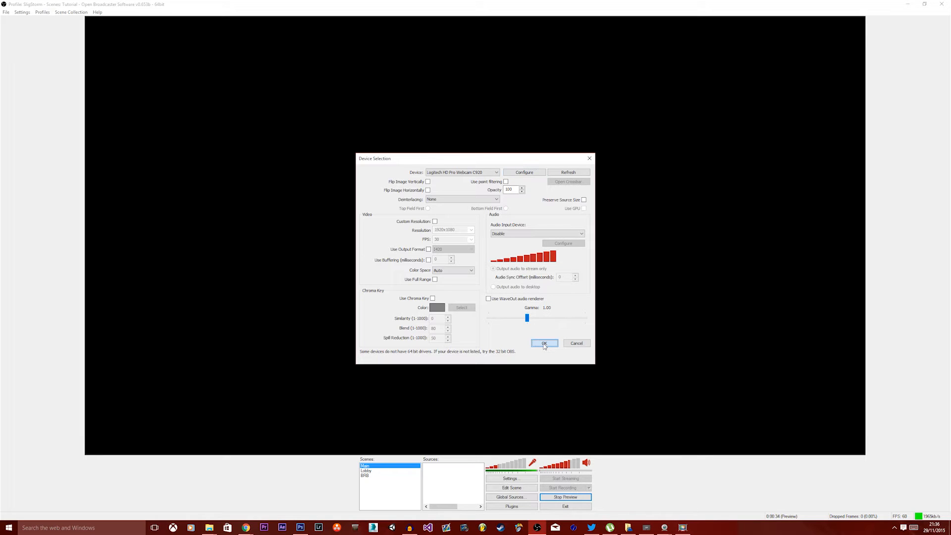
pyautogui.click(543, 343)
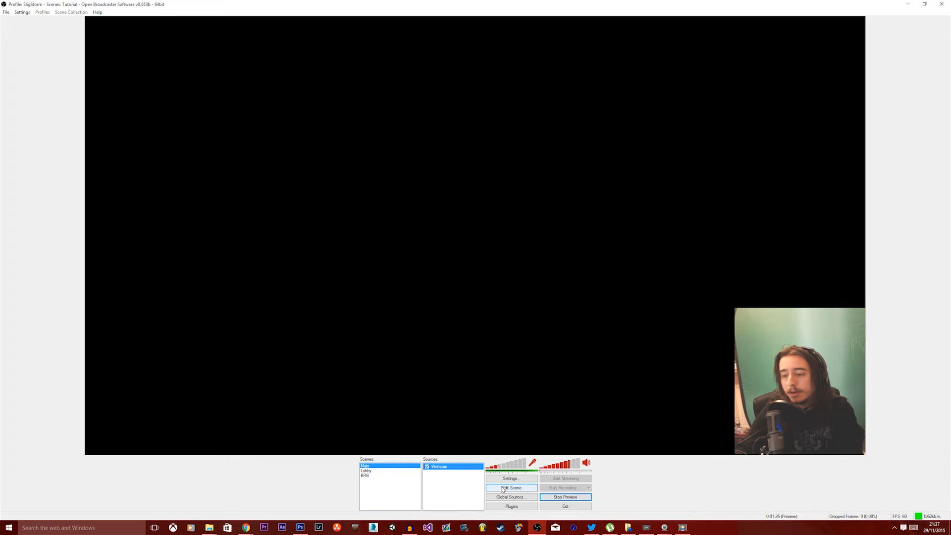
# Turn on Edit Scene so the webcam can be moved and resized
pyautogui.click(511, 487)
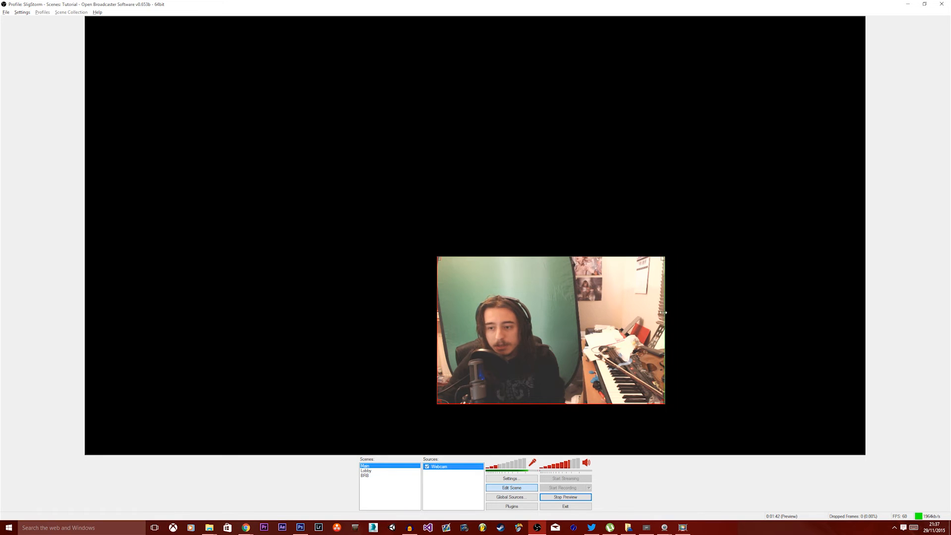
# Crop the webcam's right and top edges, then move and enlarge it into the lower-right corner
pyautogui.moveTo(664, 314); pyautogui.dragTo(564, 314)
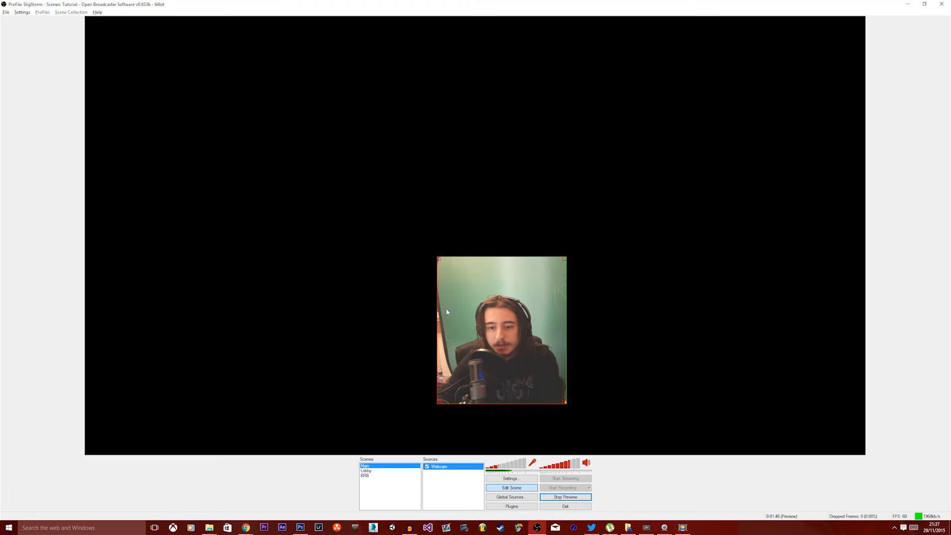
pyautogui.moveTo(437, 309); pyautogui.dragTo(445, 309)
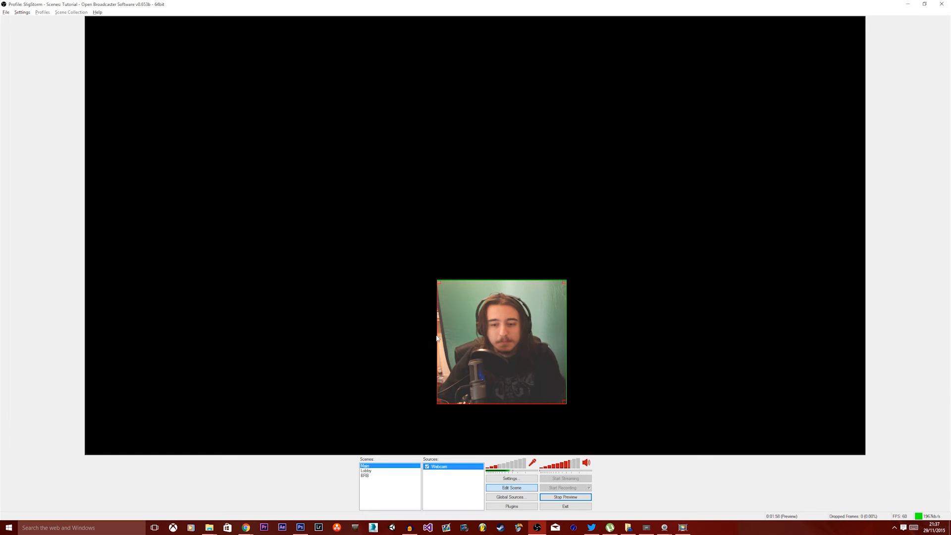
pyautogui.moveTo(436, 335); pyautogui.dragTo(451, 335)
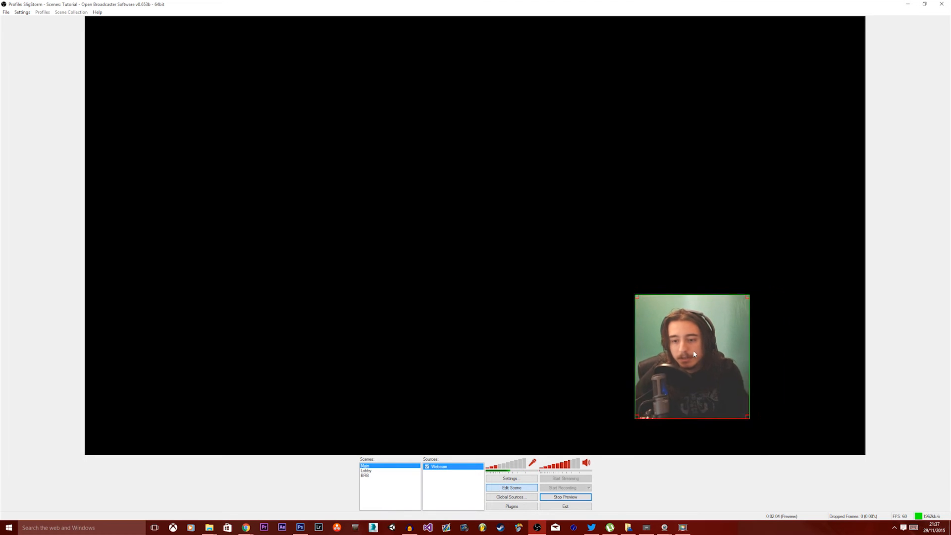
pyautogui.moveTo(692, 357); pyautogui.dragTo(807, 393)
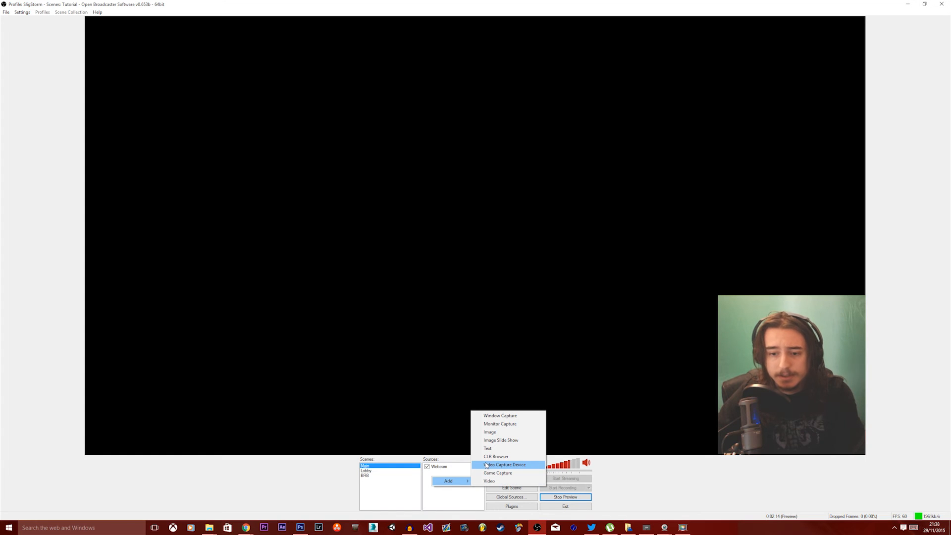
pyautogui.moveTo(489, 481)
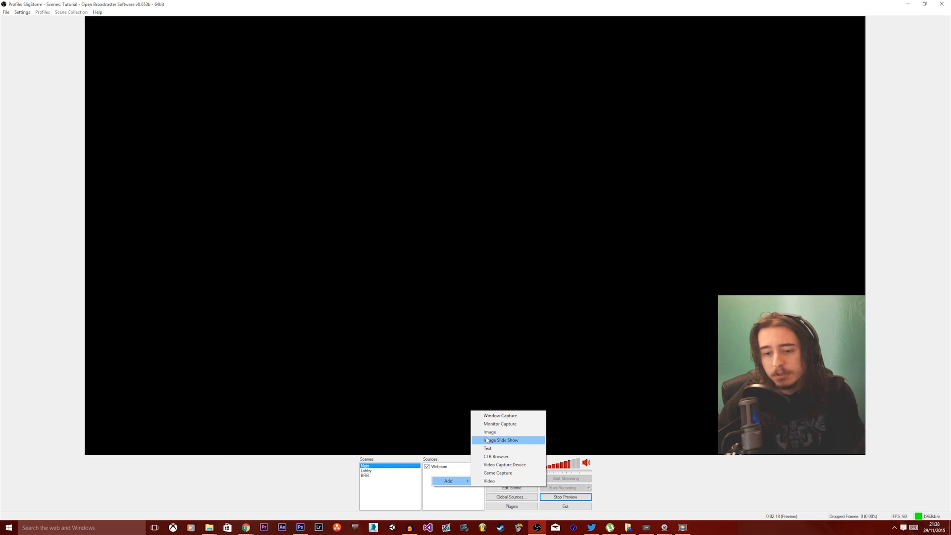
pyautogui.moveTo(489, 432)
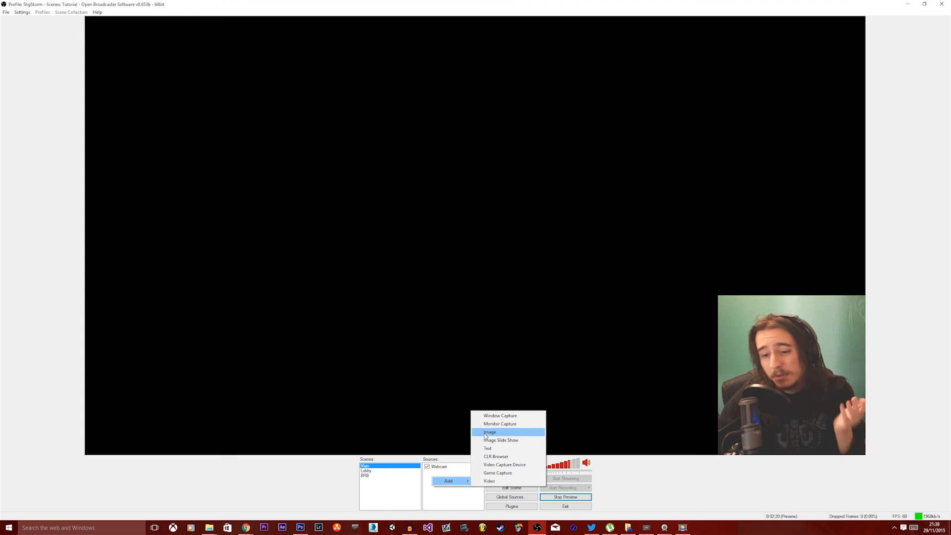
# Add an Image source with the SligStorm logo file and adjust it in the preview
pyautogui.click(489, 431)
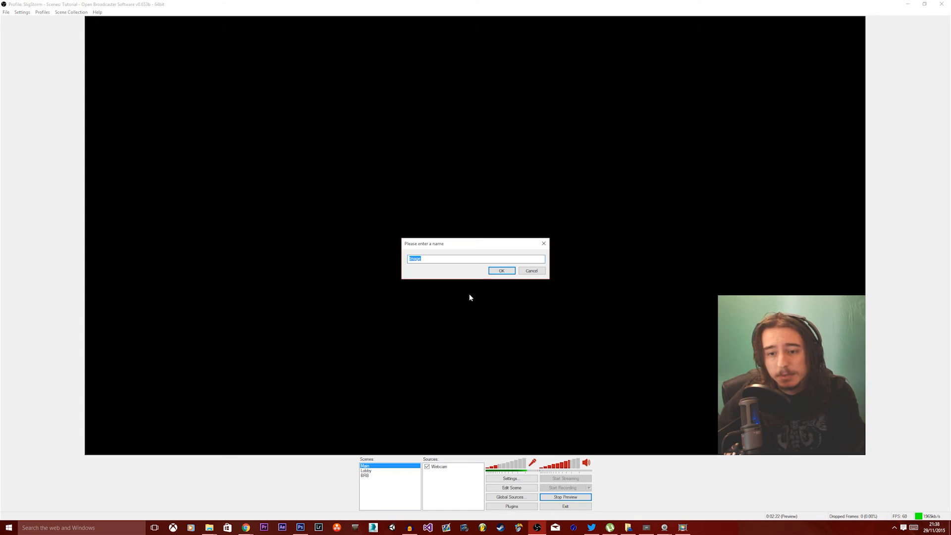
pyautogui.click(501, 271)
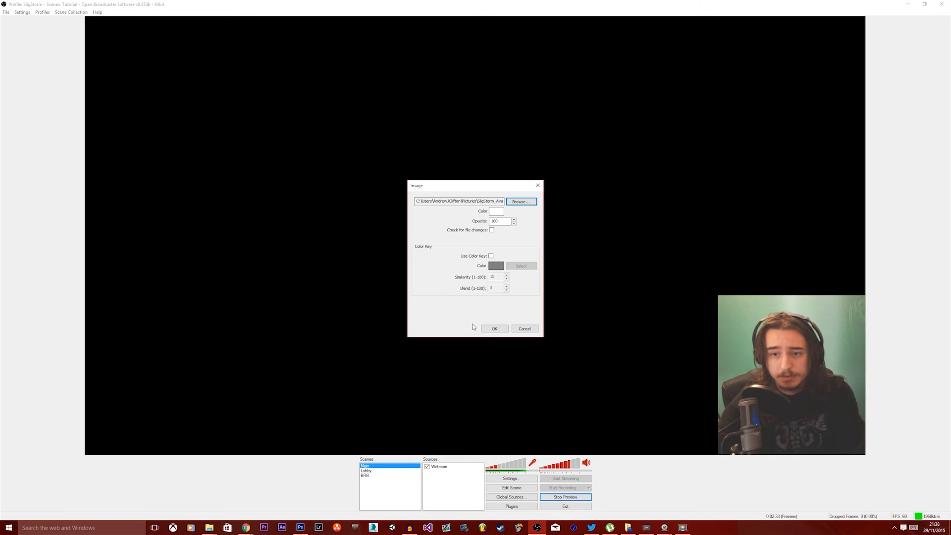
pyautogui.click(493, 328)
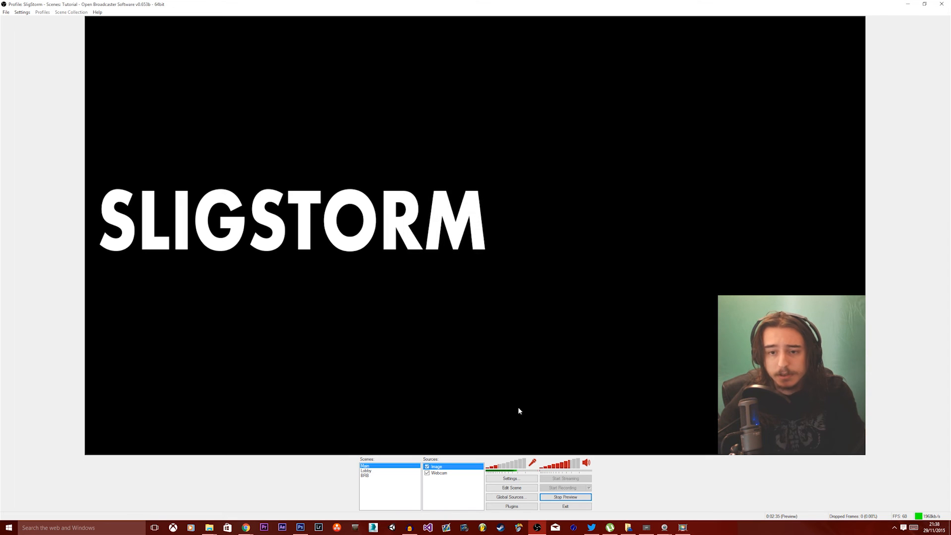
pyautogui.click(511, 487)
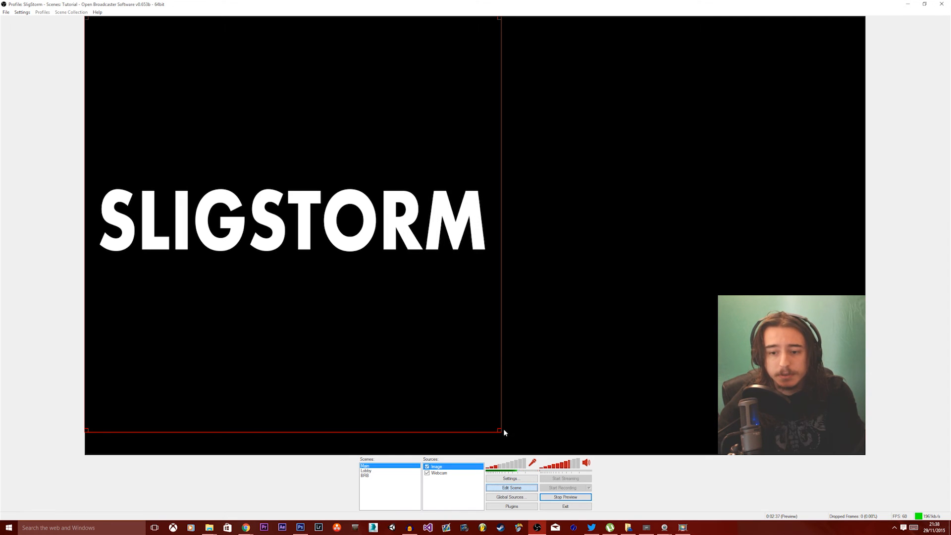
pyautogui.moveTo(292, 224); pyautogui.dragTo(737, 97)
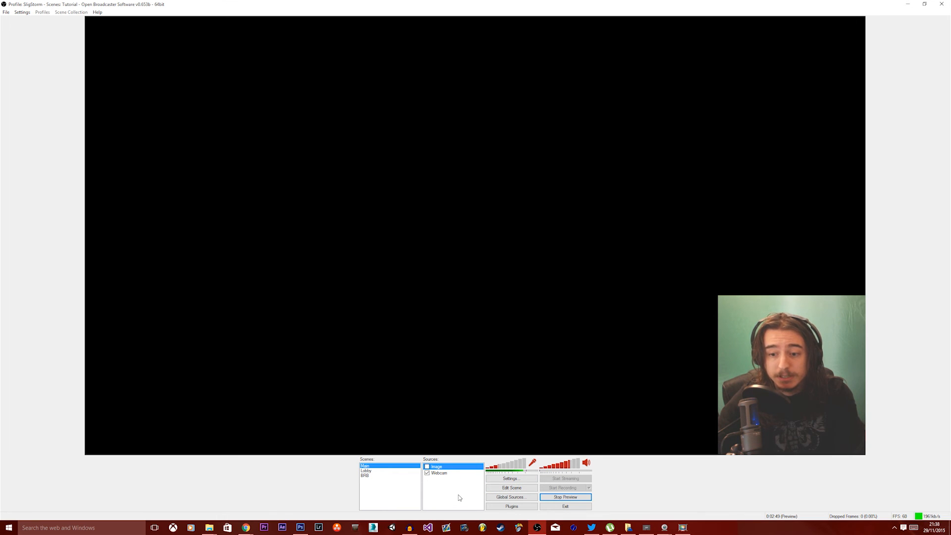
# Add an Image Slide Show source and open its settings to add logo images
pyautogui.click(474, 499)
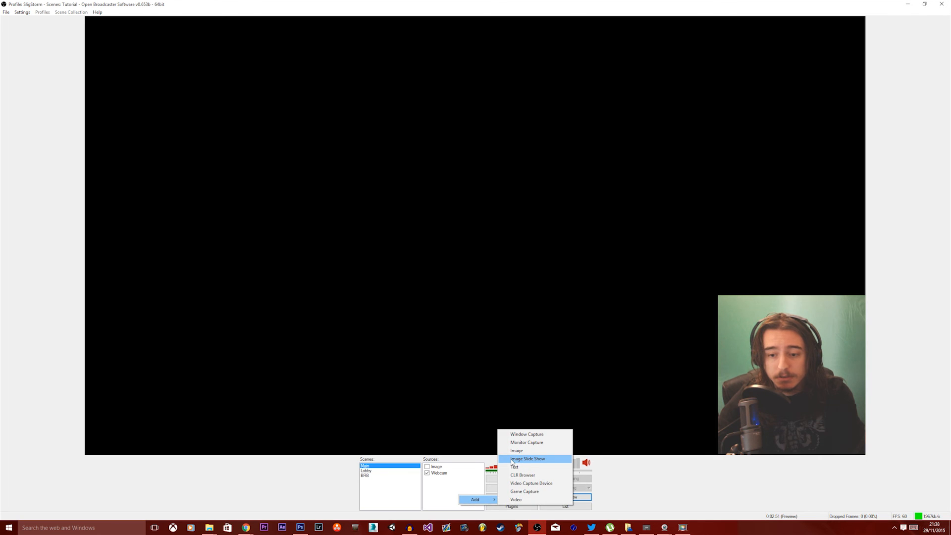
pyautogui.click(528, 458)
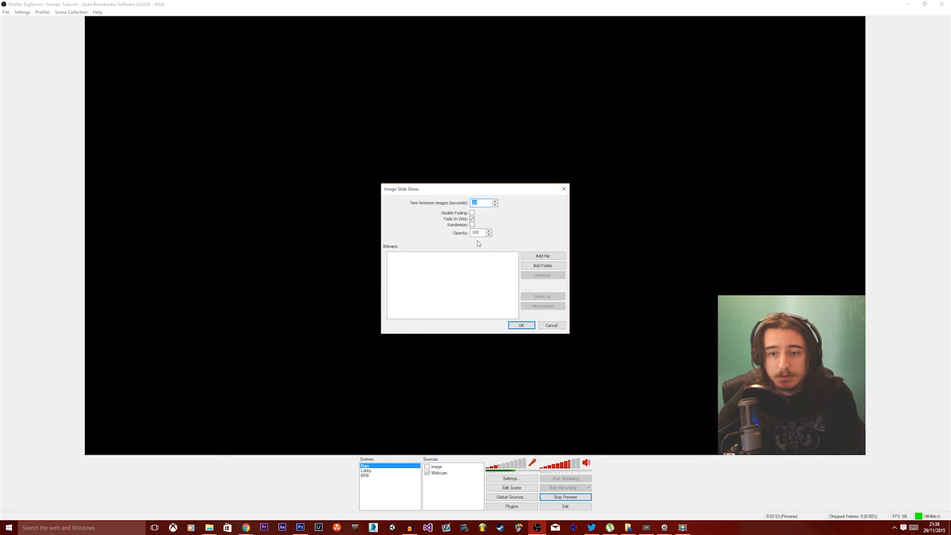
pyautogui.click(541, 255)
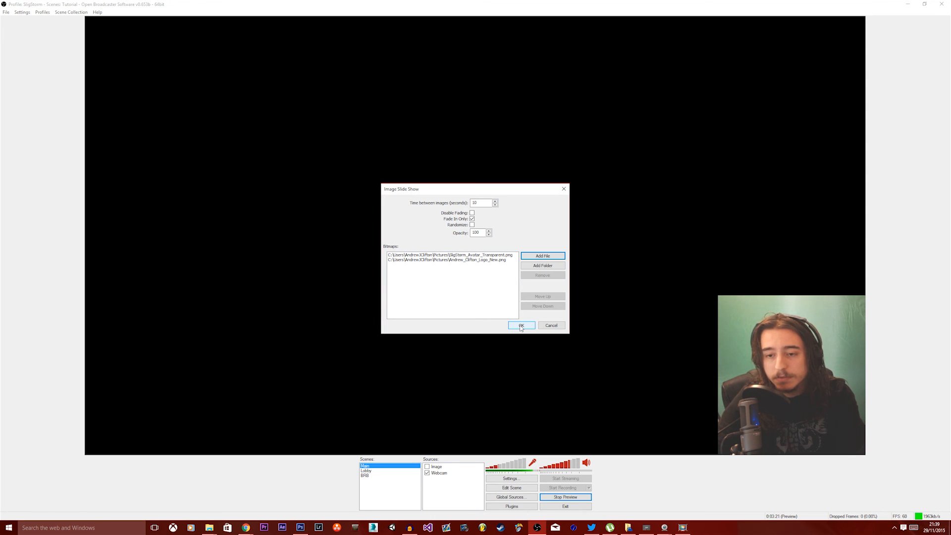
# Confirm the Image Slide Show settings and enable Edit Scene to adjust it
pyautogui.click(521, 326)
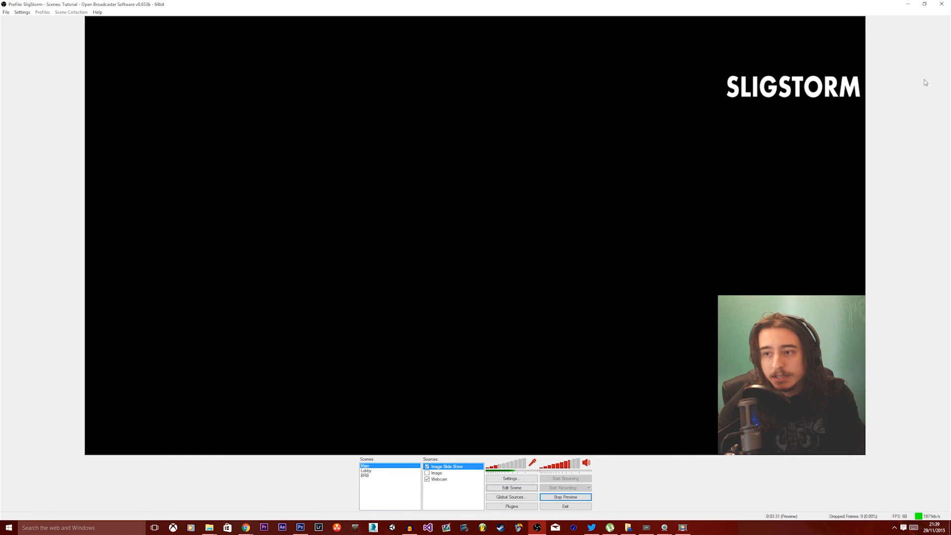
pyautogui.click(511, 487)
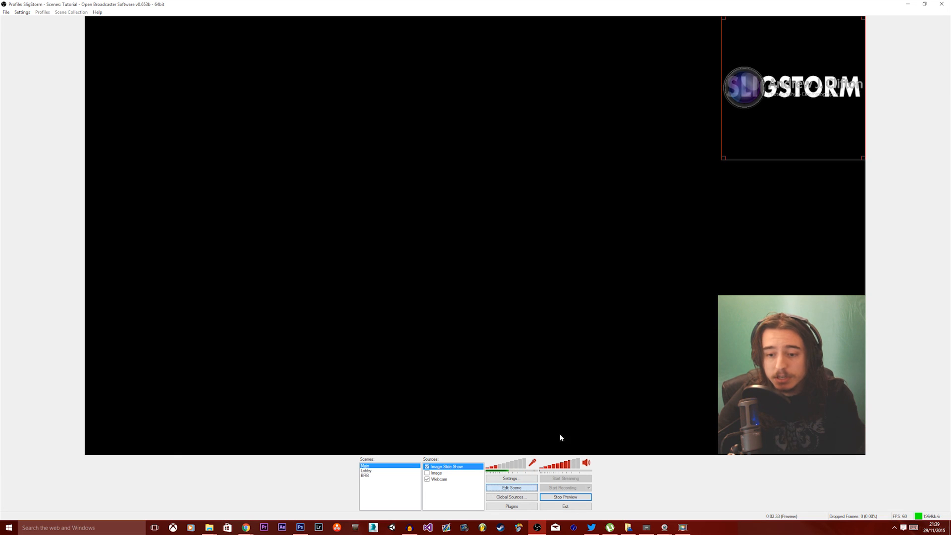